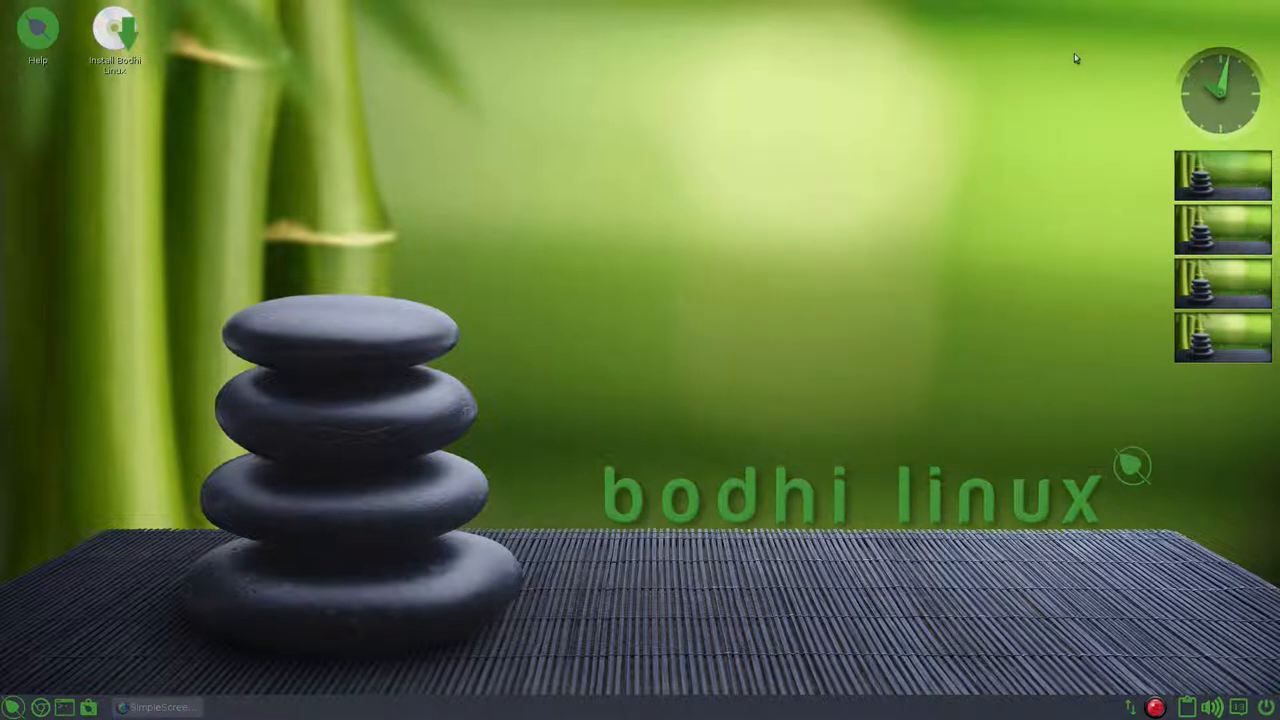
pyautogui.moveTo(630, 308)
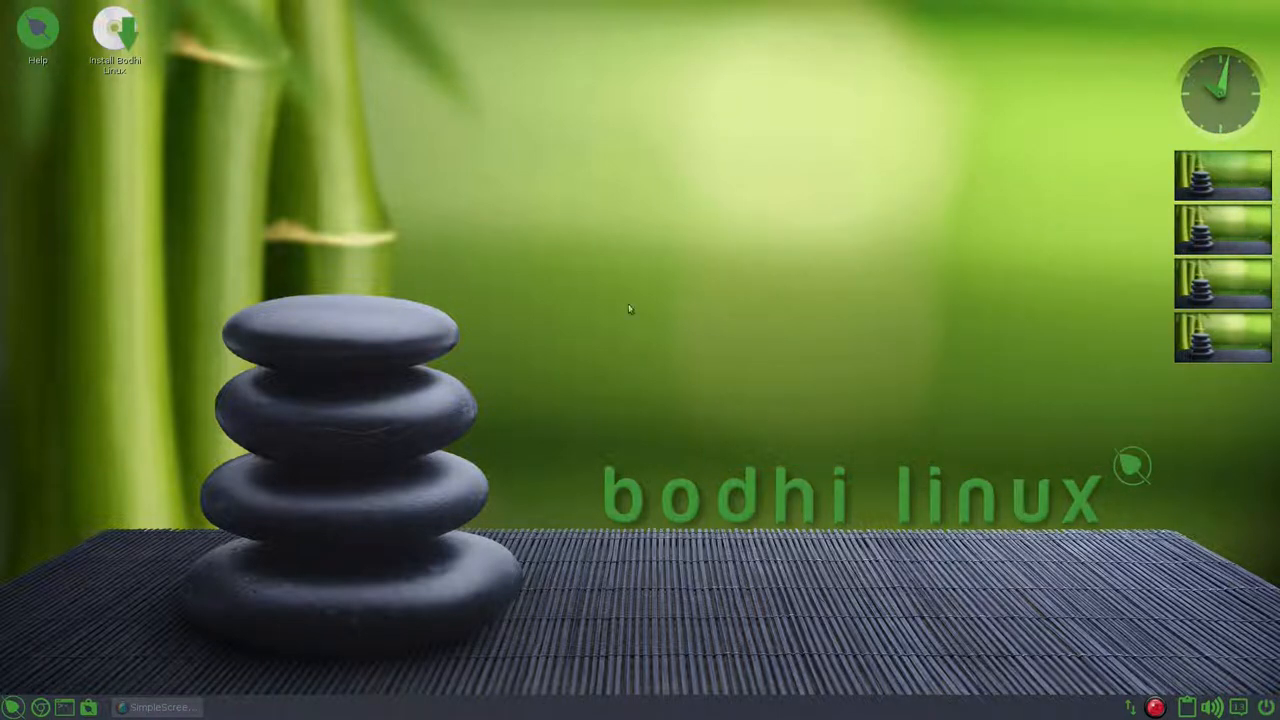
pyautogui.moveTo(696, 290)
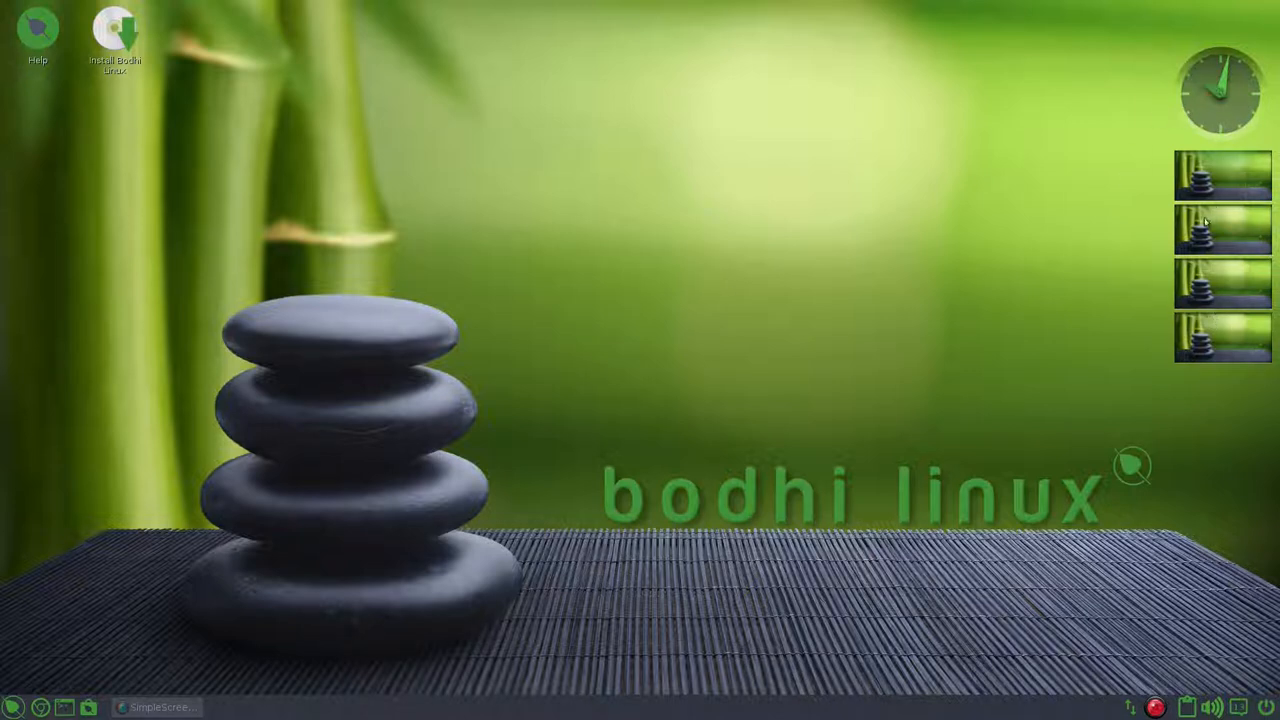
# Step: View the shelf's orientation choices, then dismiss the power options without acting
pyautogui.click(115, 35)
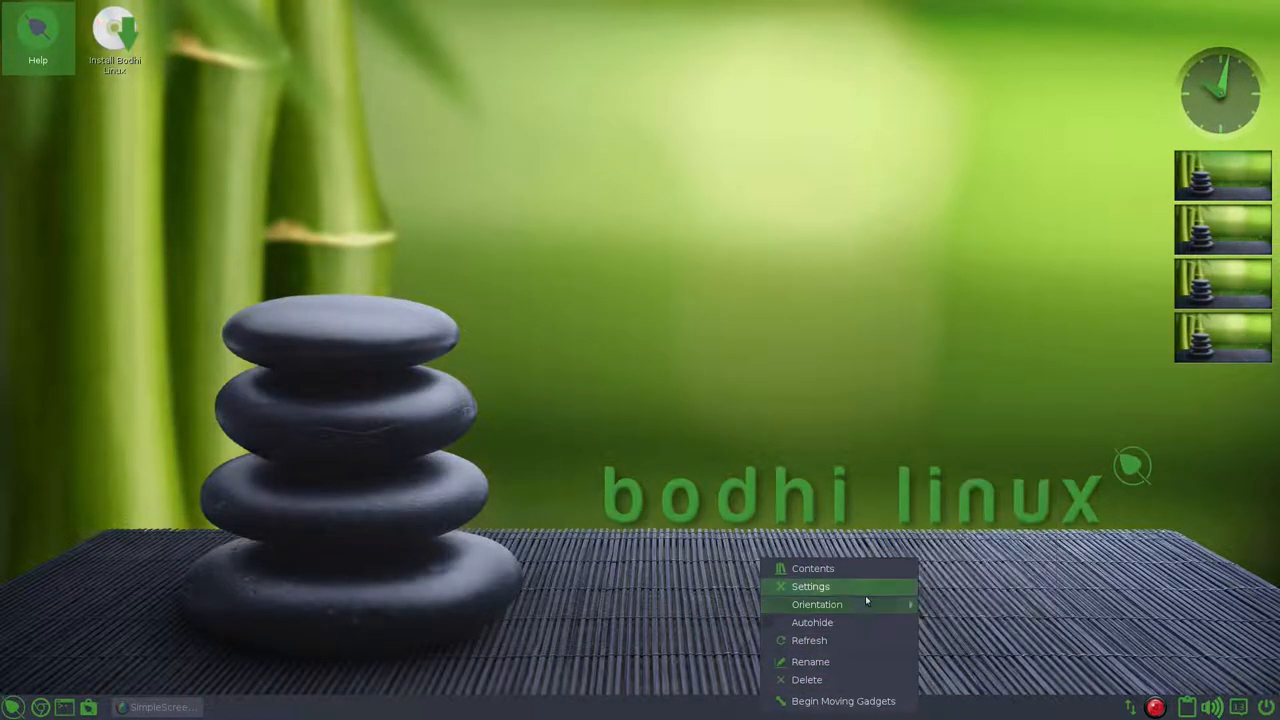
pyautogui.click(817, 604)
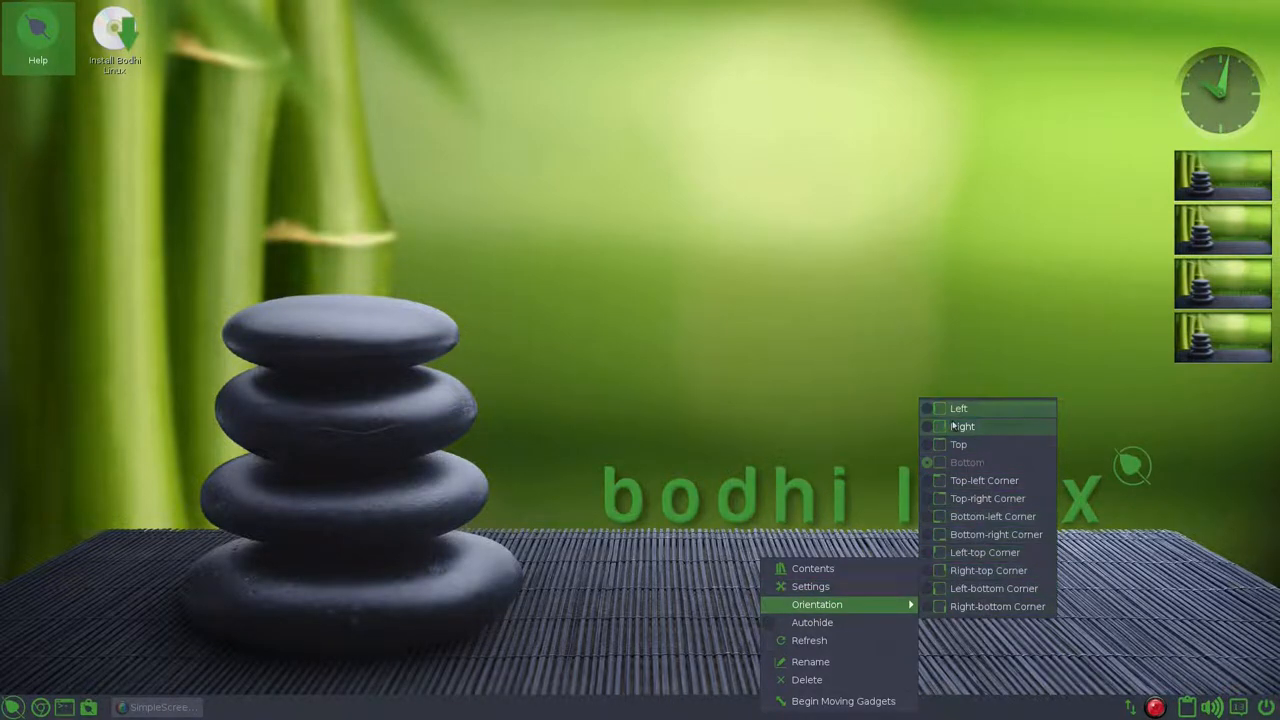
pyautogui.moveTo(987, 498)
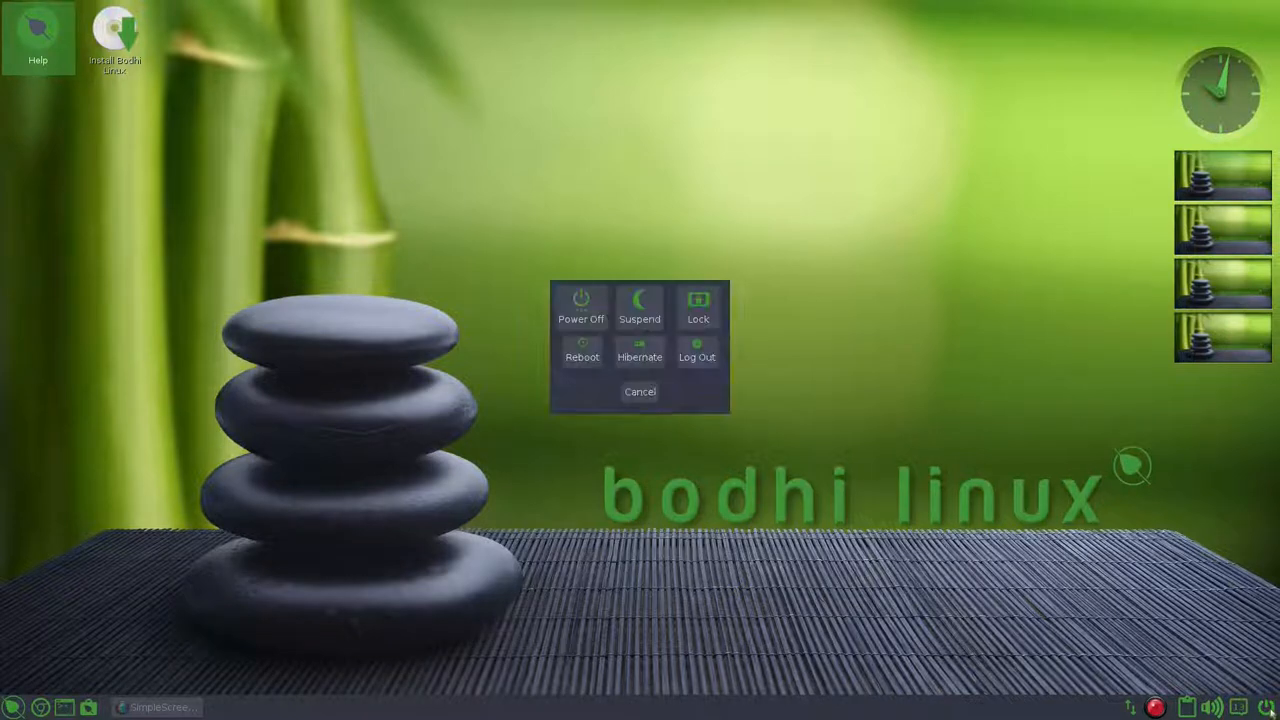
pyautogui.click(639, 391)
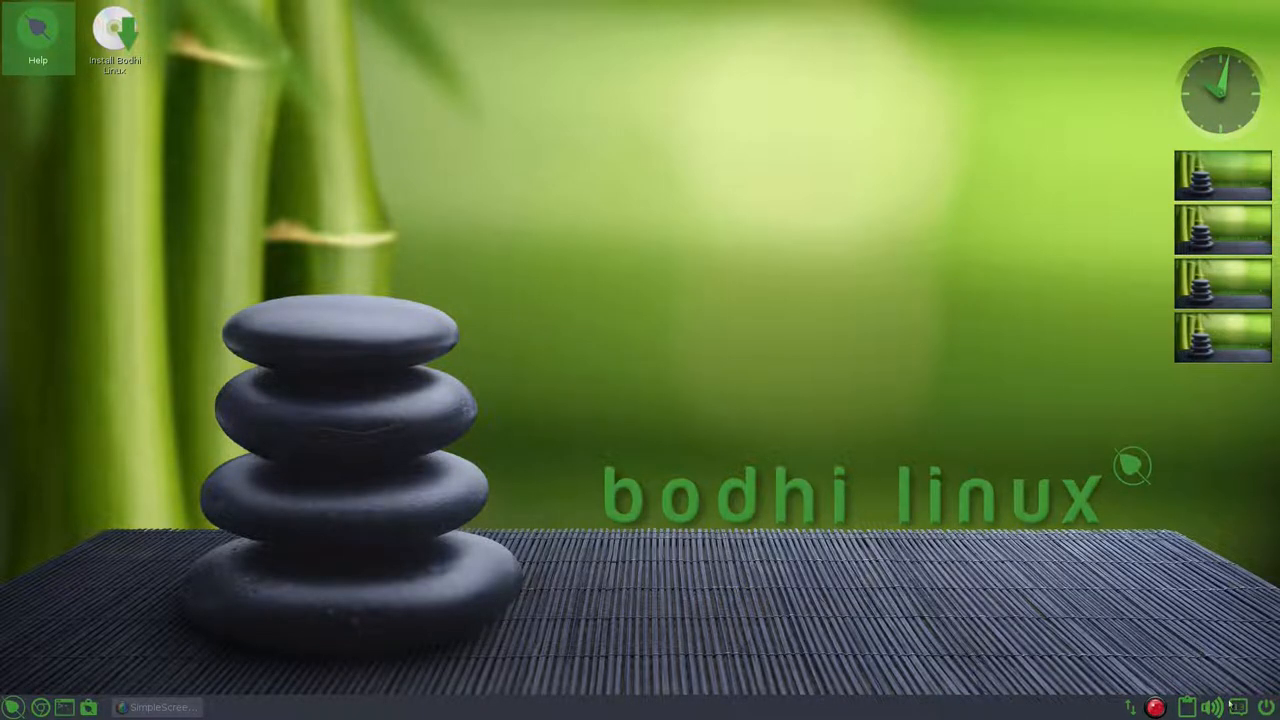
pyautogui.moveTo(1150, 685)
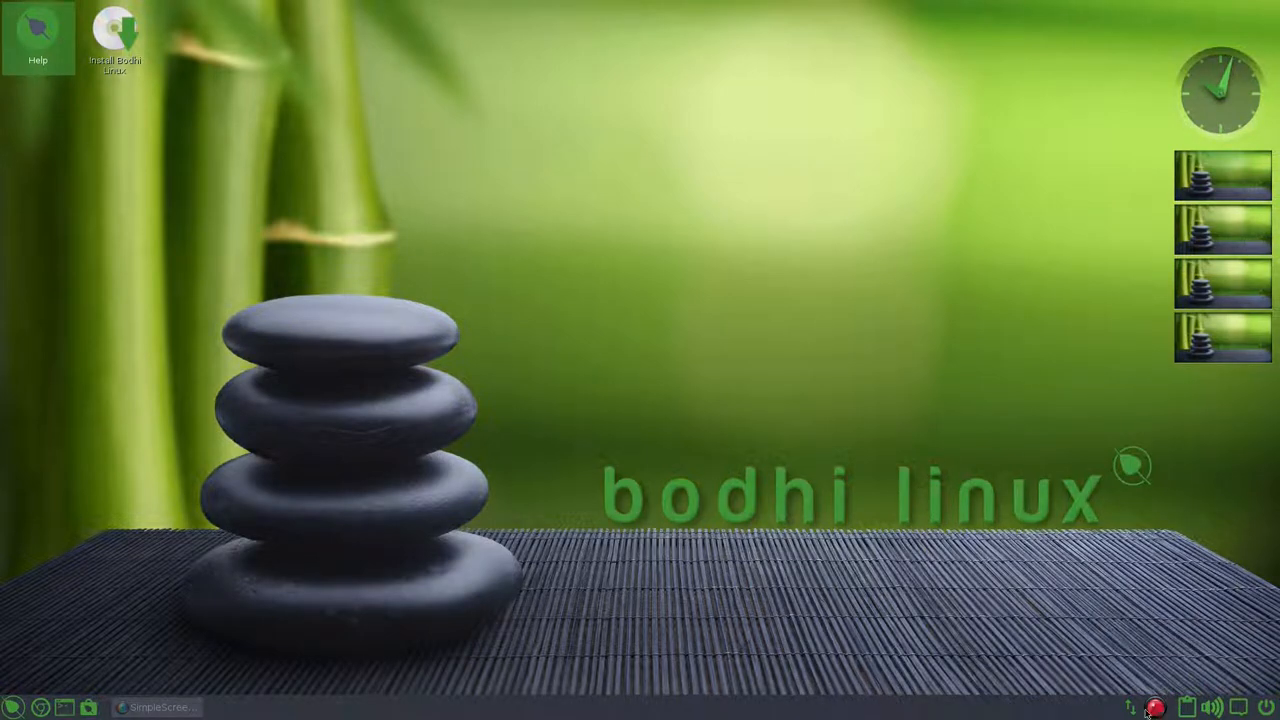
# Step: Run 'sudo apt install smplayer' in a terminal, close Bodhi Basics, and open the applications menu
pyautogui.click(160, 707)
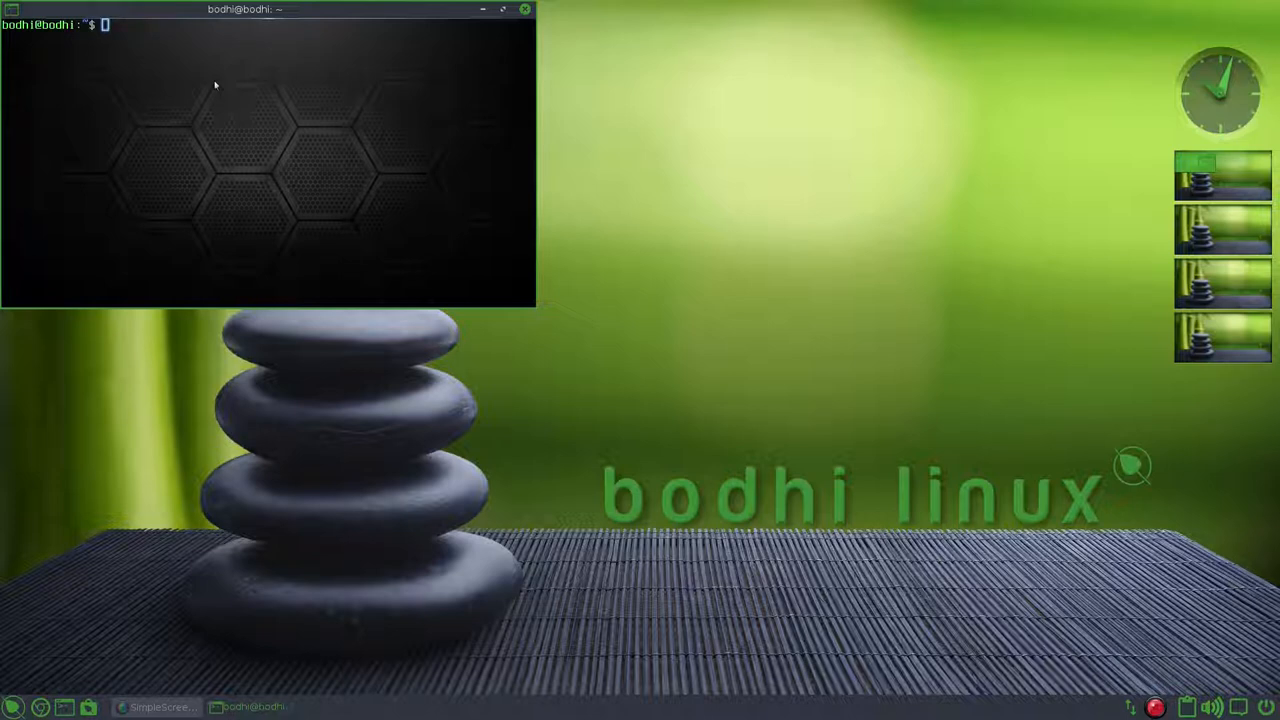
pyautogui.write('sudo apt install smplayer')
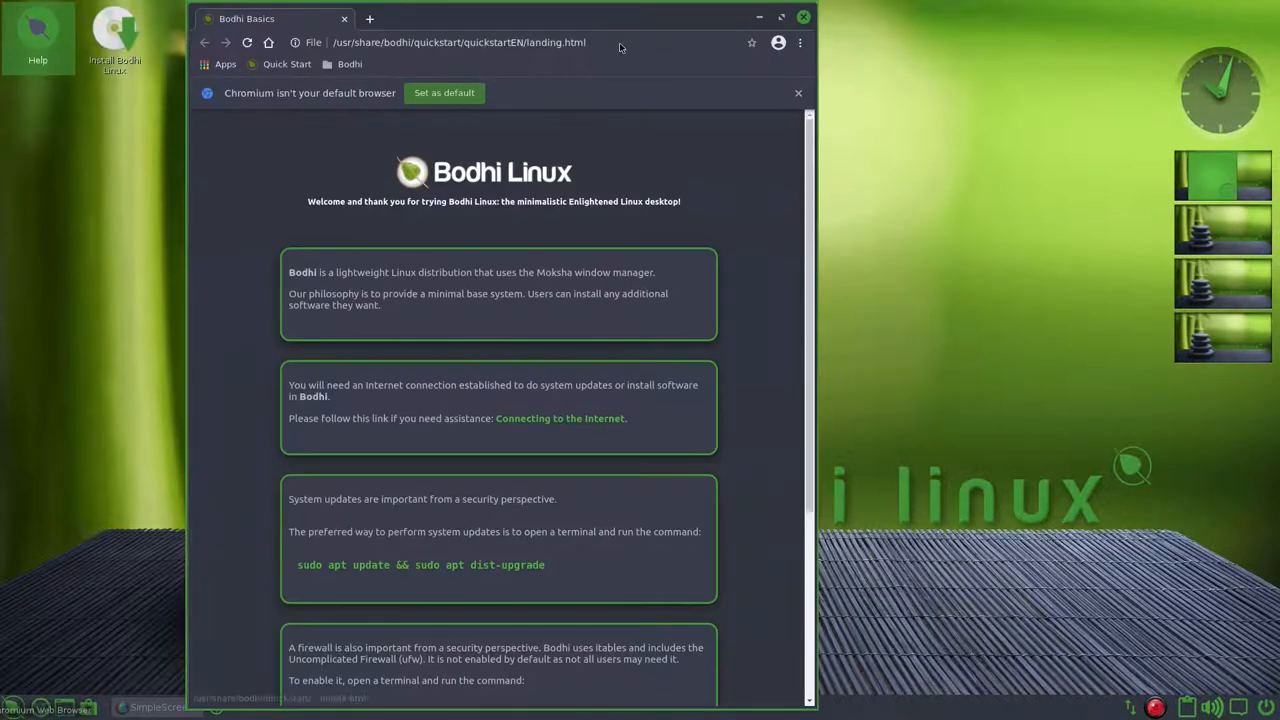
pyautogui.click(803, 17)
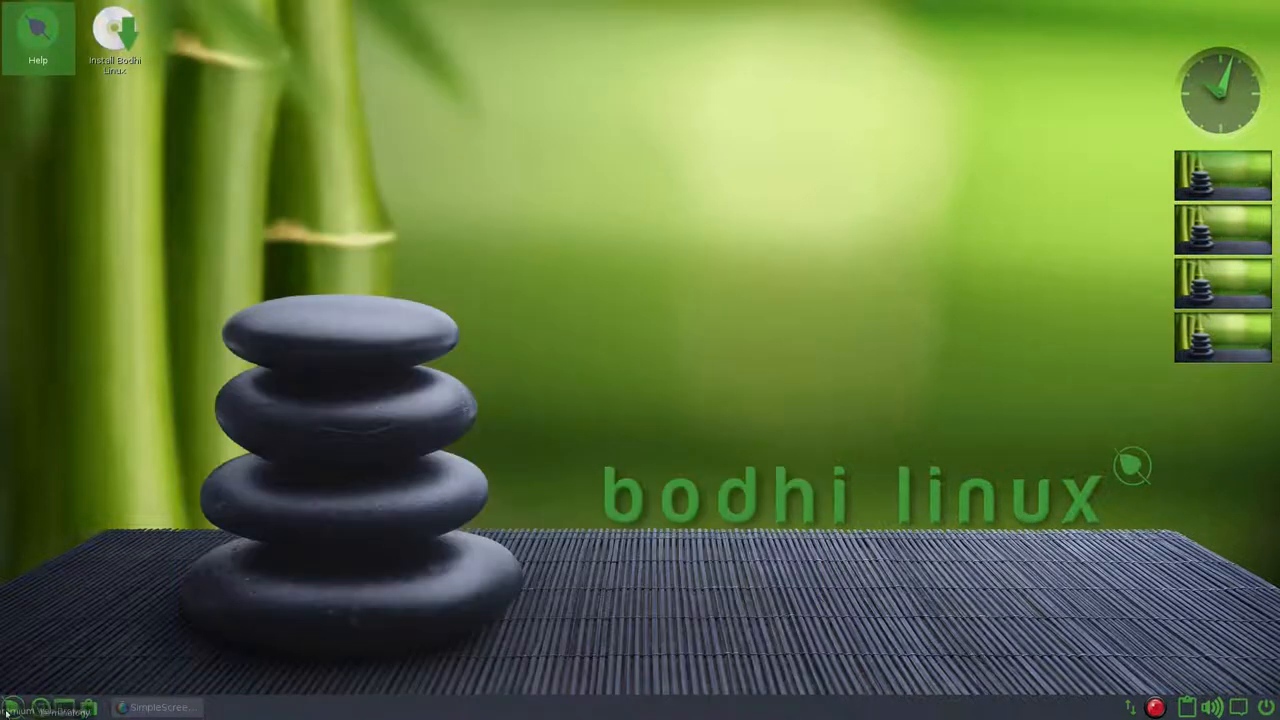
pyautogui.click(13, 707)
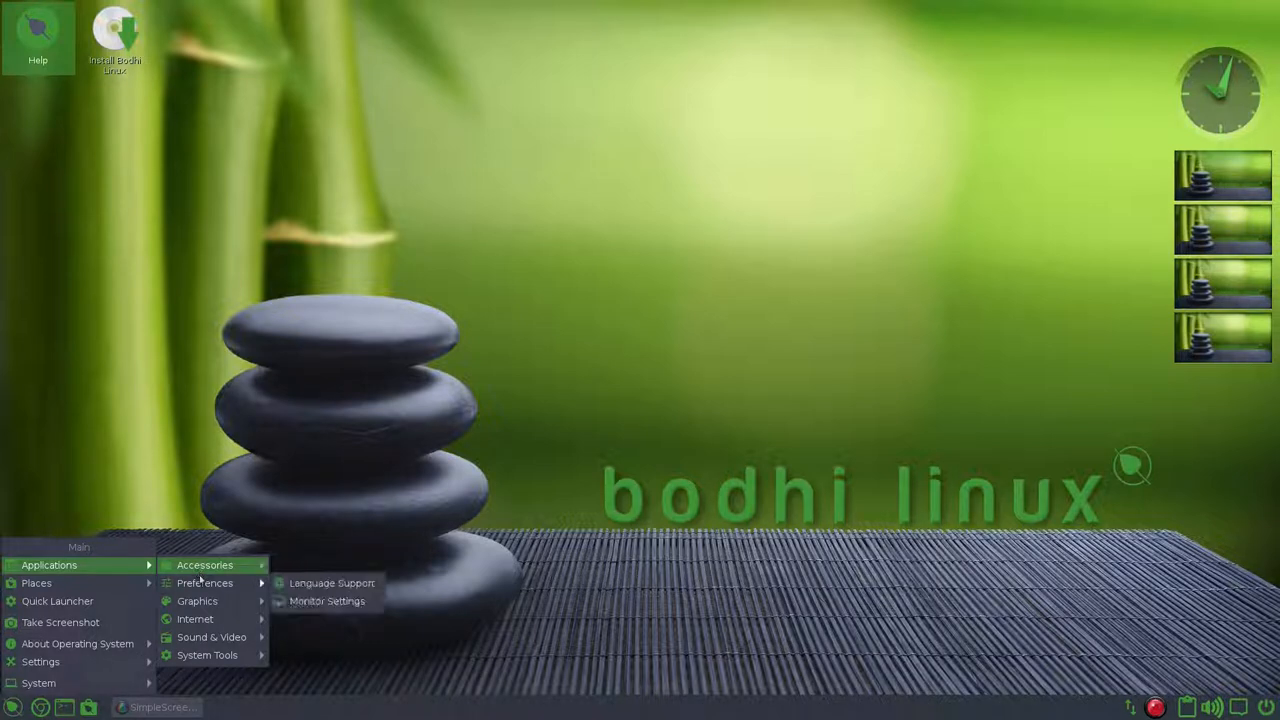
pyautogui.moveTo(197, 601)
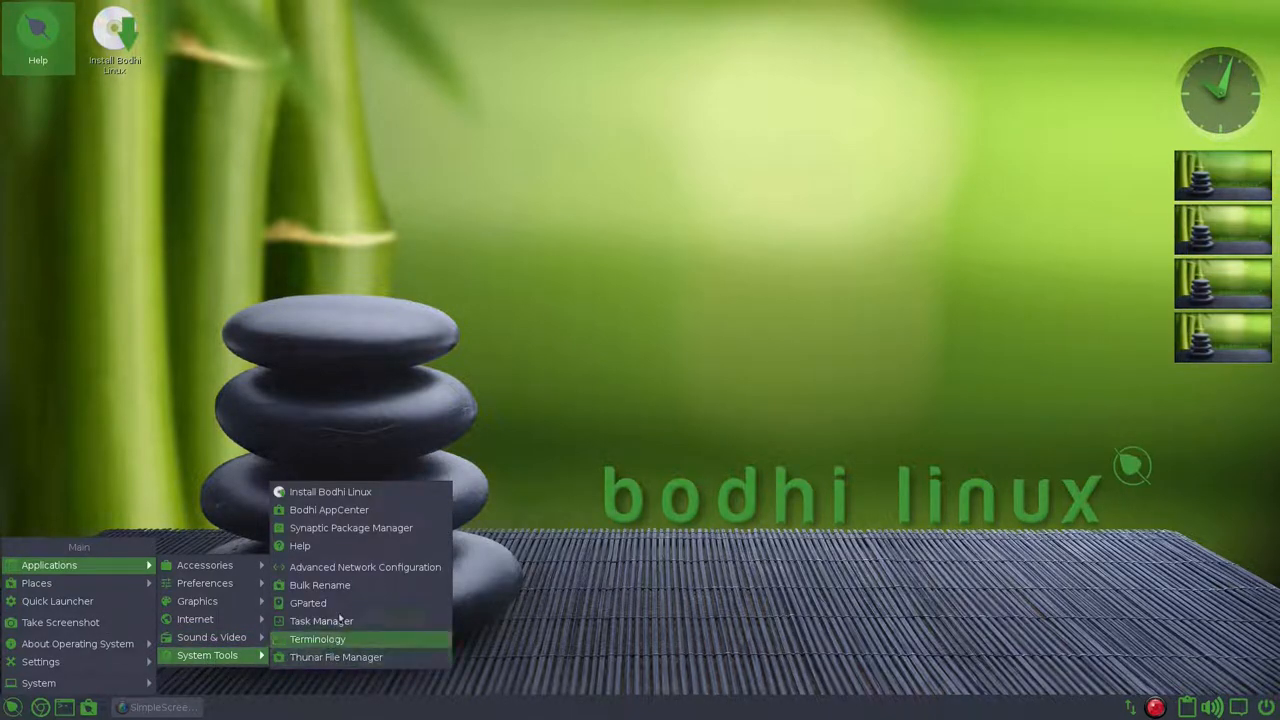
pyautogui.moveTo(351, 527)
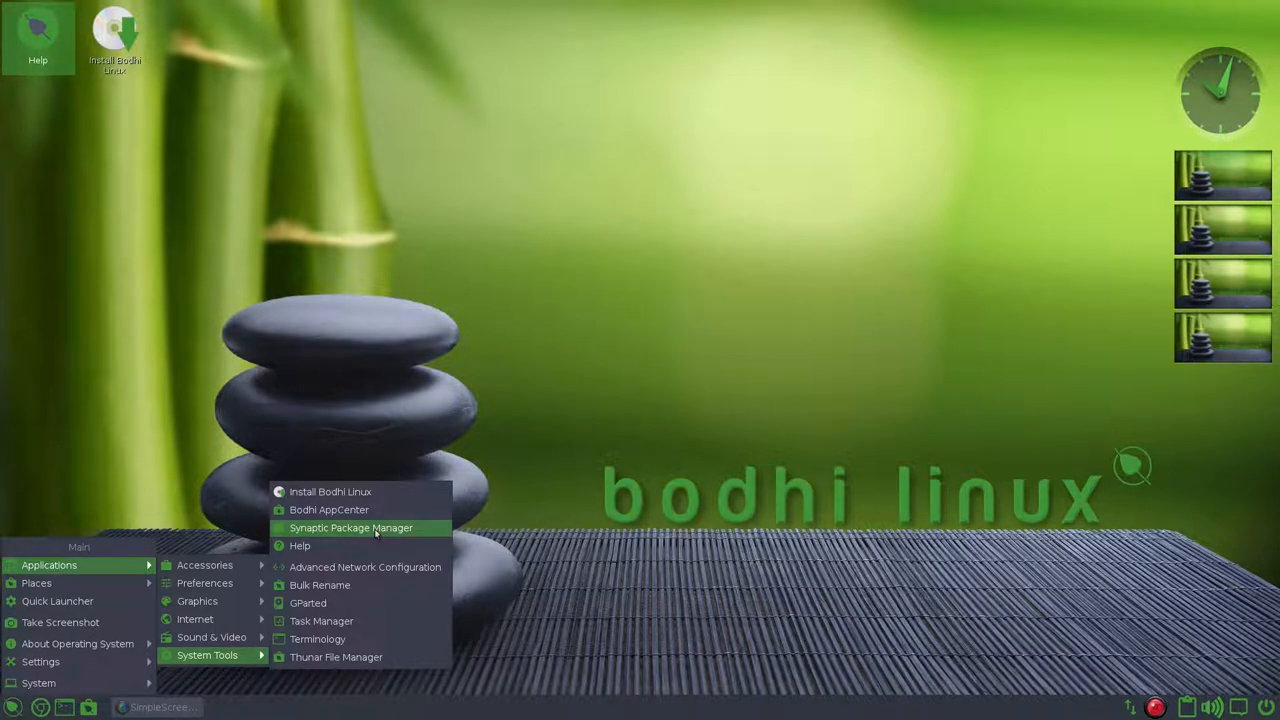
# Step: Launch Task Manager from System Tools and move its window to view process CPU and memory
pyautogui.click(321, 621)
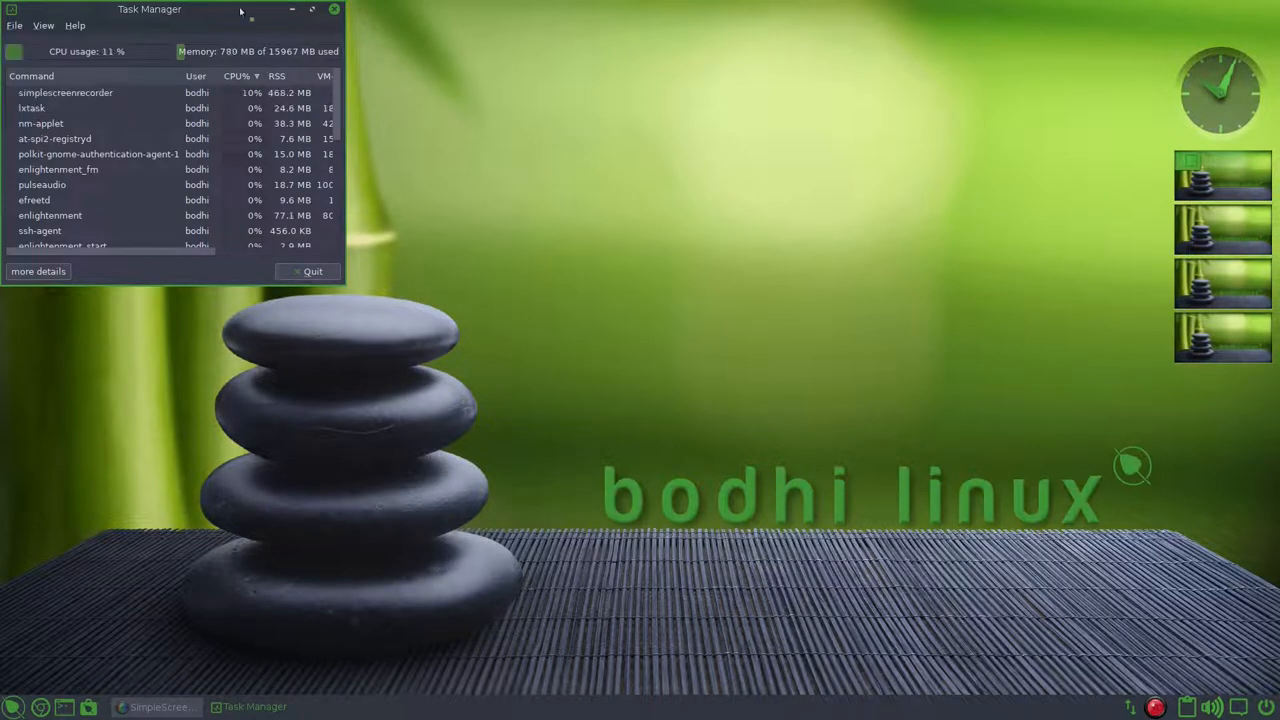
pyautogui.moveTo(150, 9); pyautogui.dragTo(450, 47)
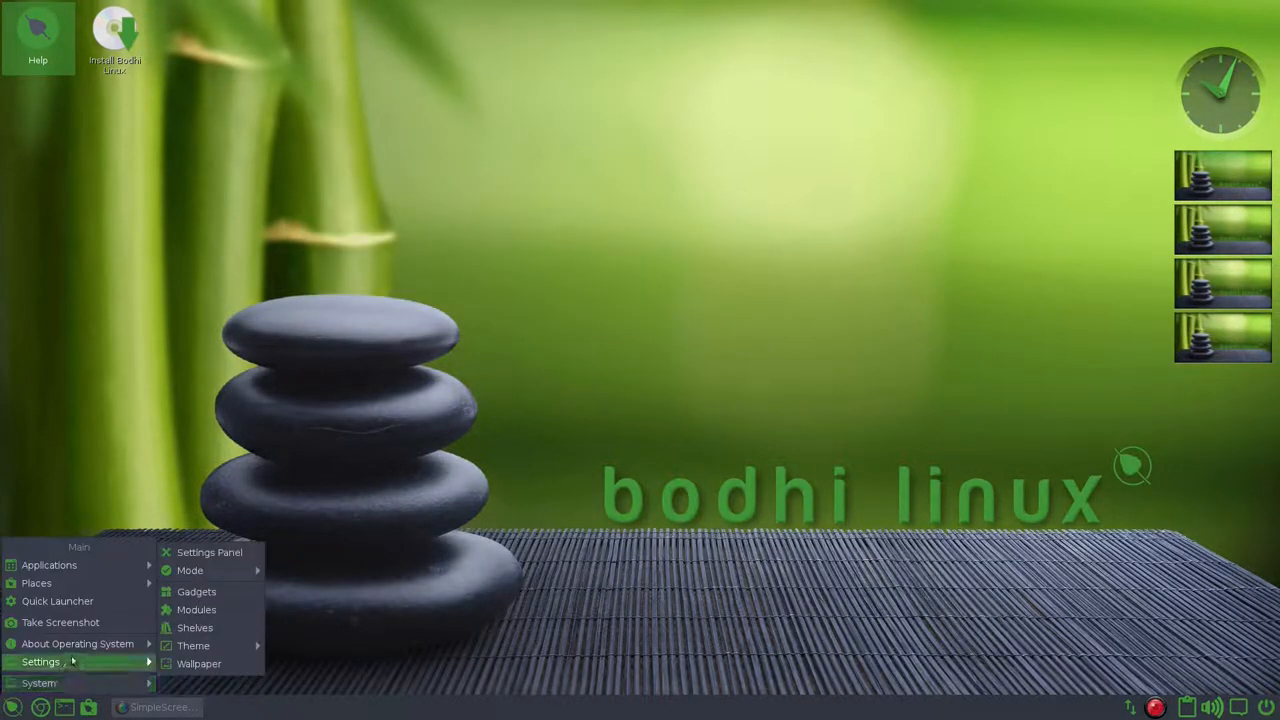
pyautogui.moveTo(193, 645)
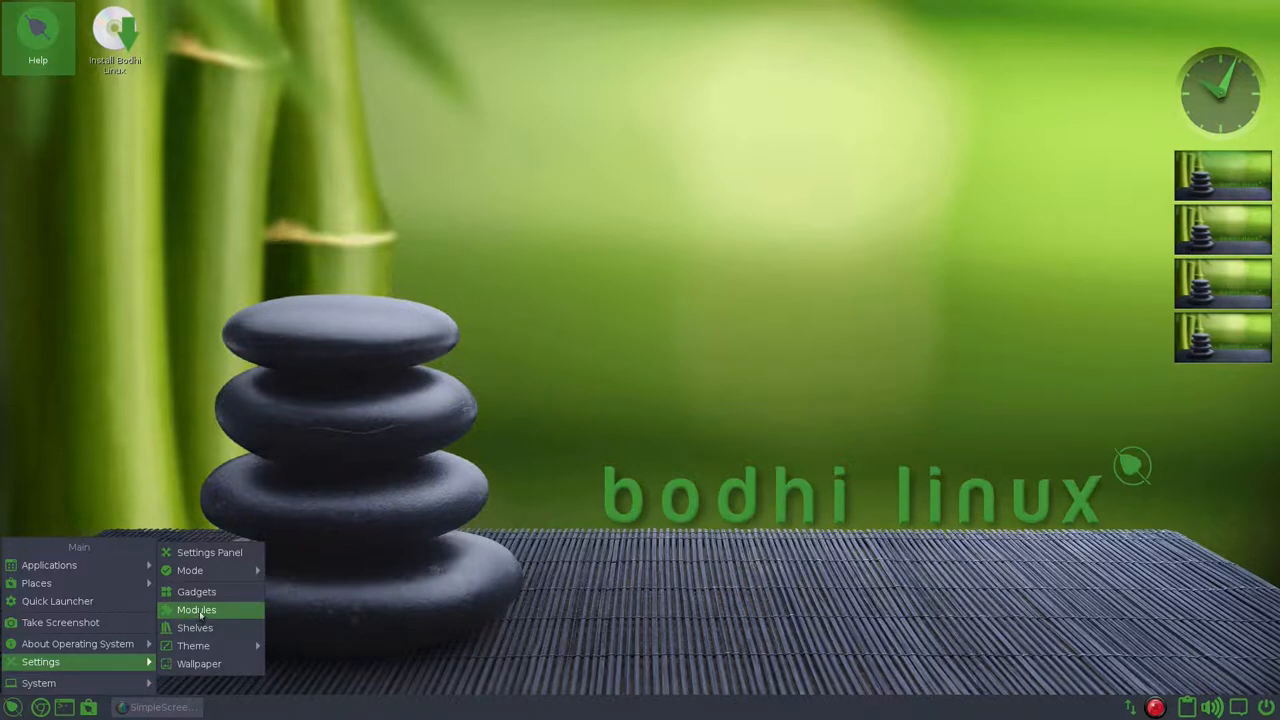
pyautogui.moveTo(189, 570)
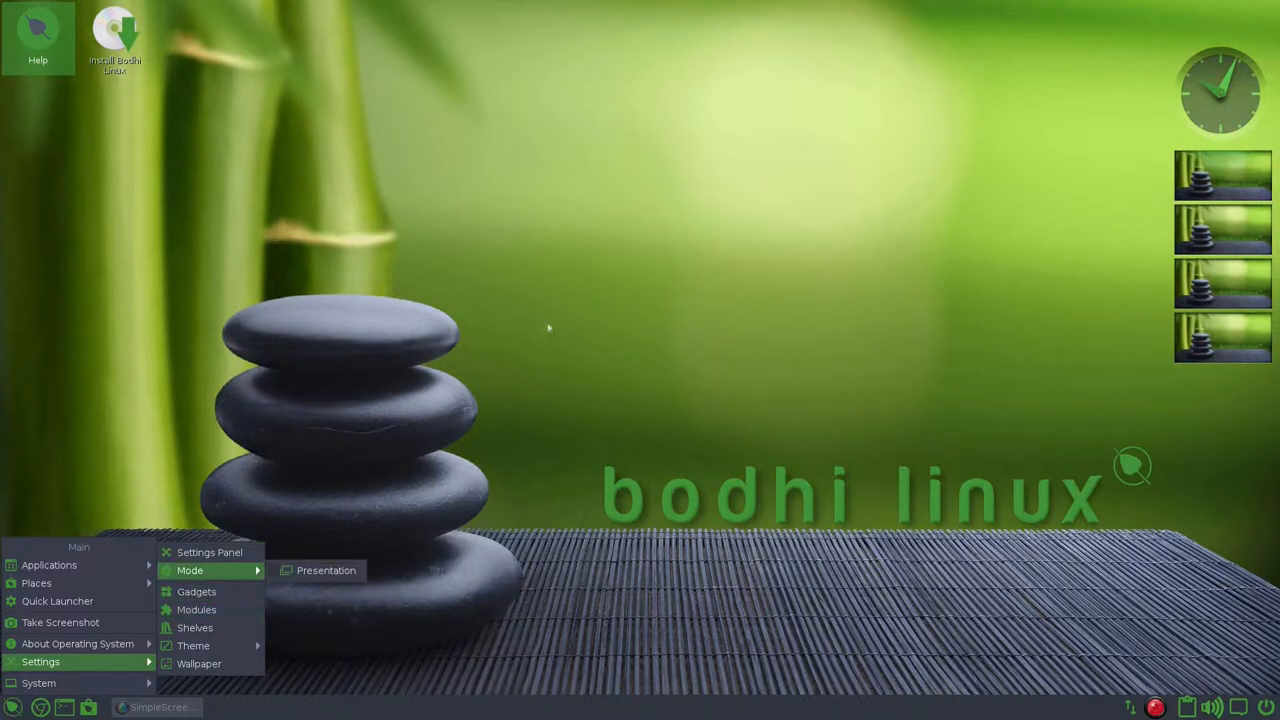